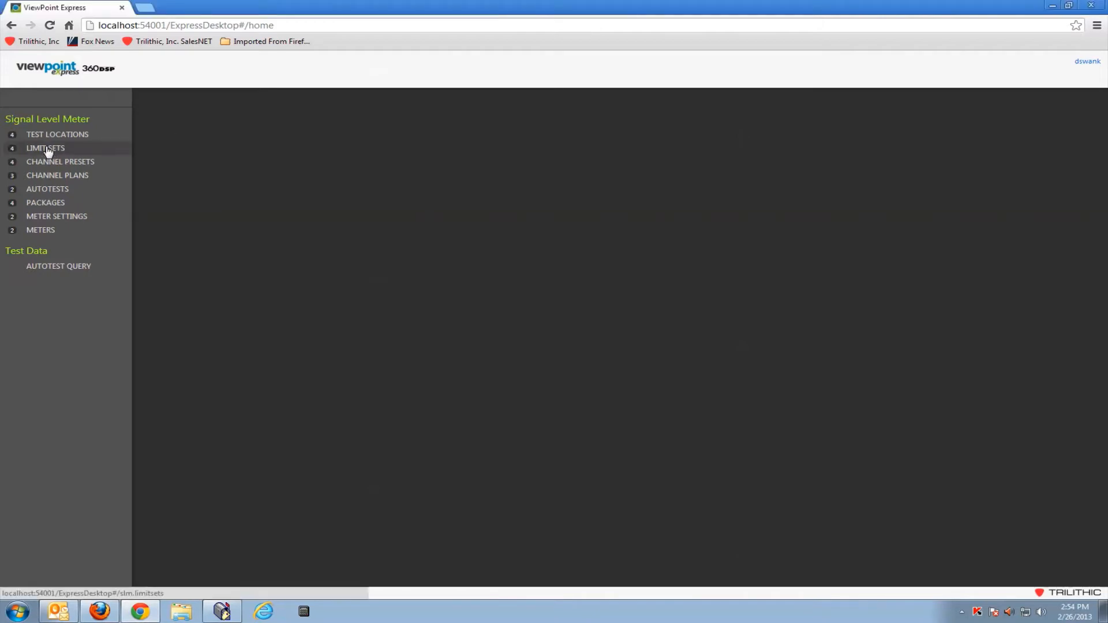
Show the Limit Sets page listing ColumbusLimit, CPE, Ingress and Modem.
{"action": "left_click", "coordinate": [45, 147]}
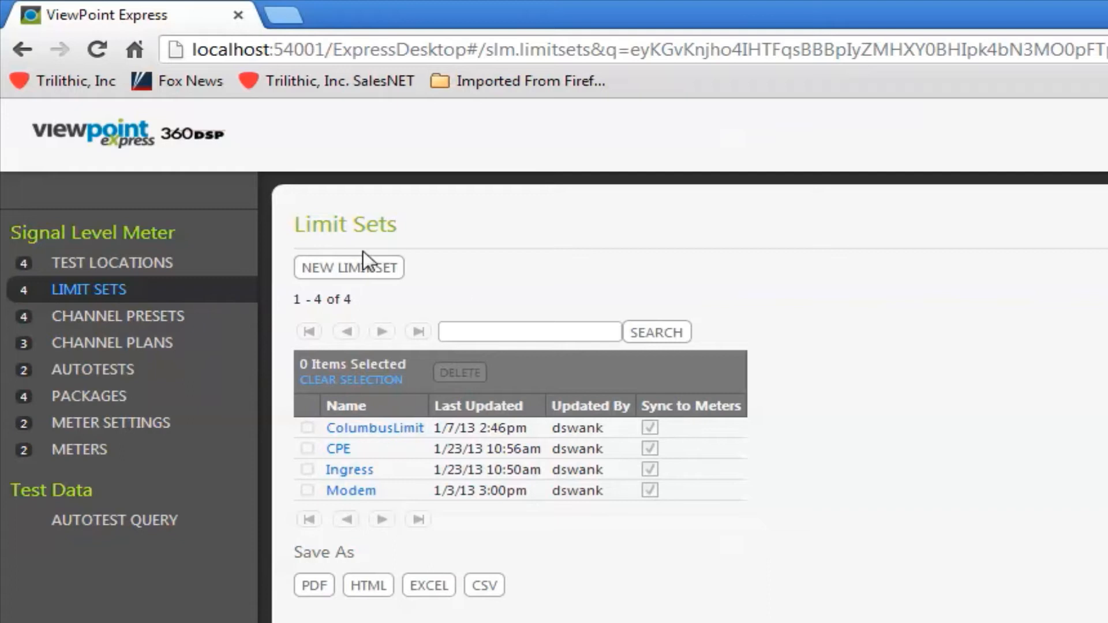
Create a new limit set and replace its default name with 'Tap'.
{"action": "left_click", "coordinate": [348, 267]}
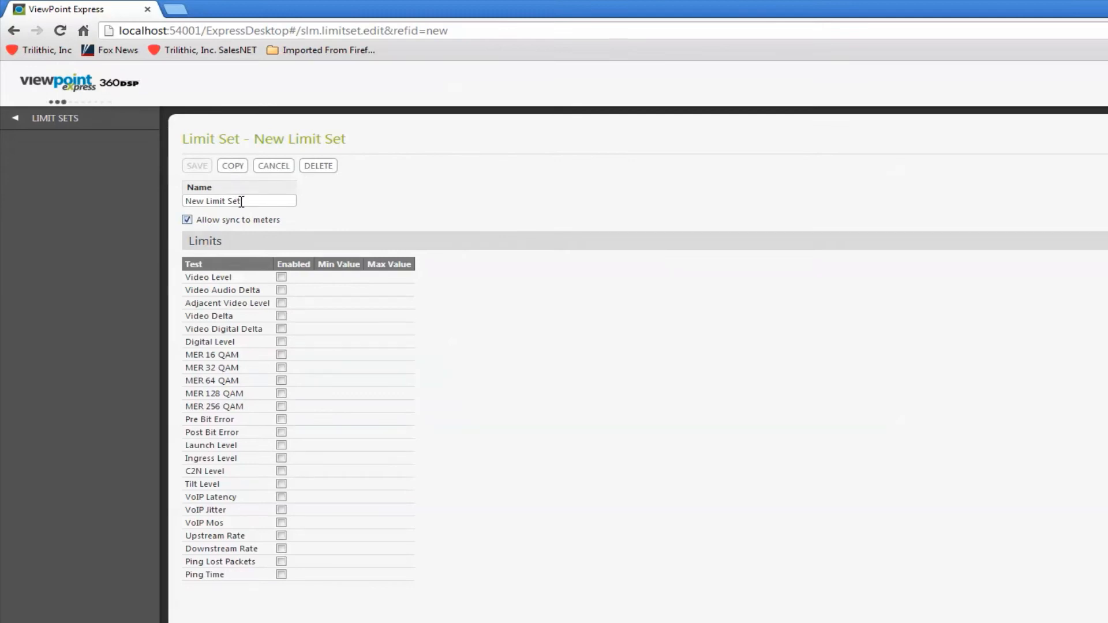
{"action": "triple_click", "coordinate": [239, 201]}
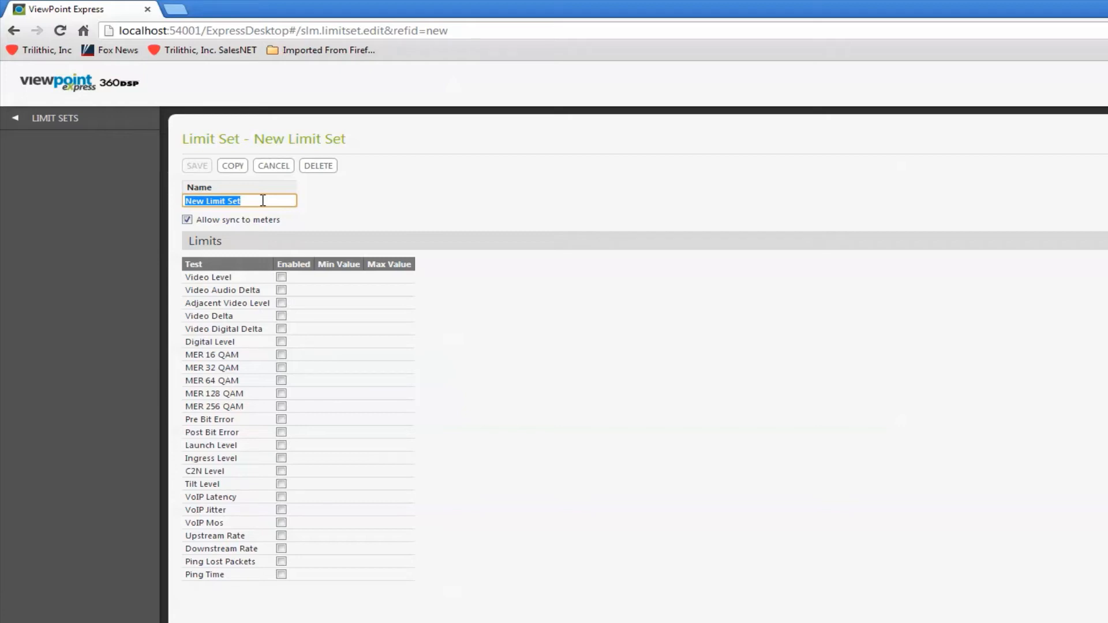
{"action": "type", "text": "Tap"}
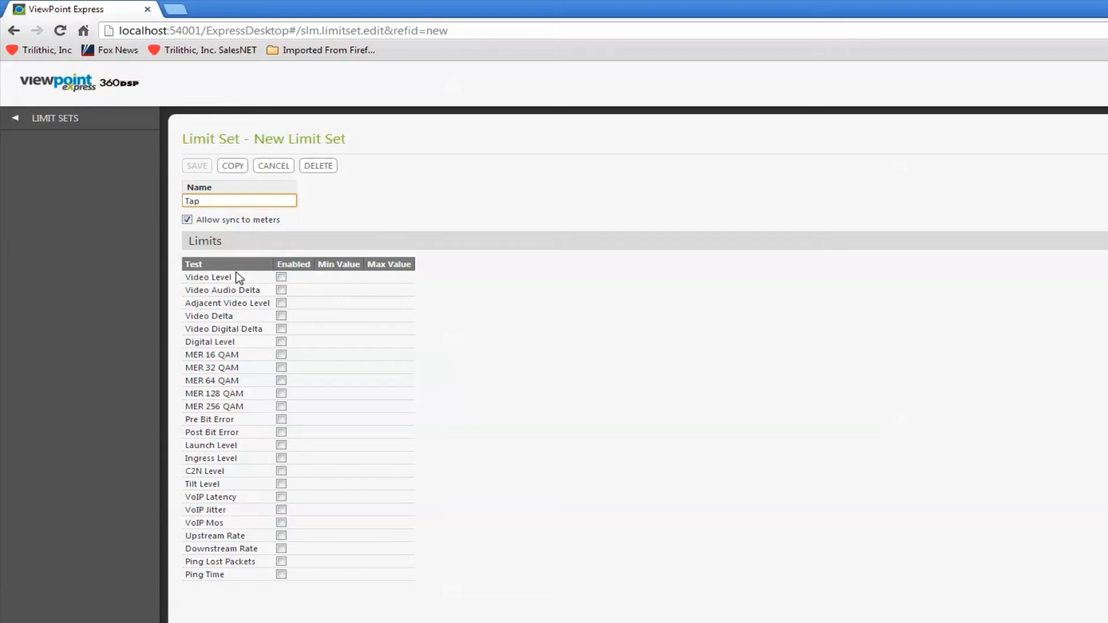
Enable Video Level in the Tap set with limits of 10 to 20 dBmV.
{"action": "left_click", "coordinate": [280, 276]}
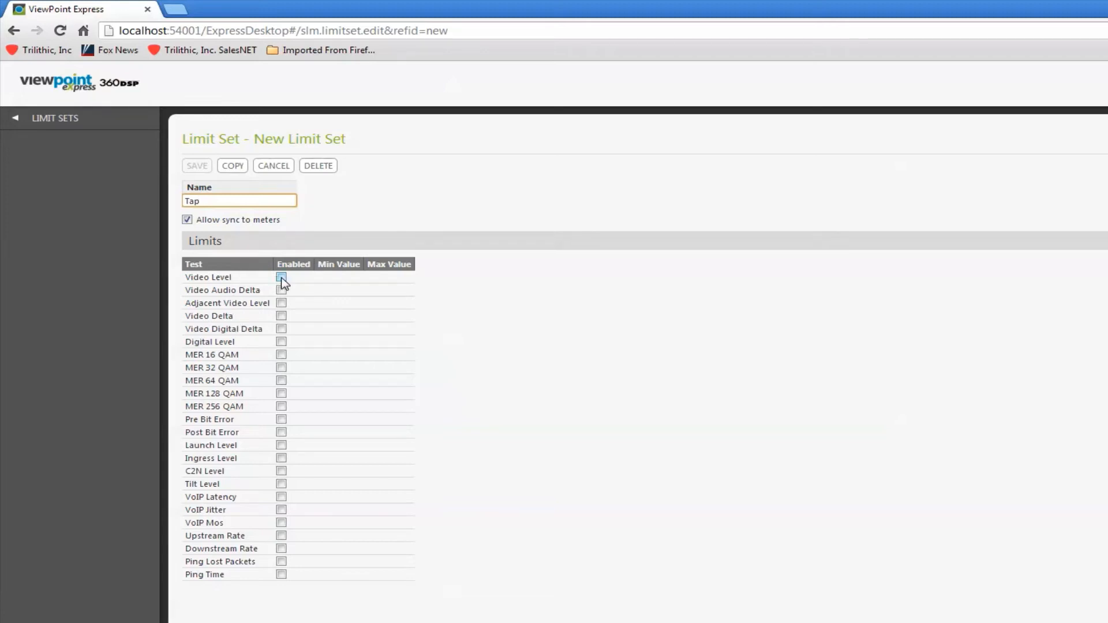
{"action": "left_click", "coordinate": [281, 276]}
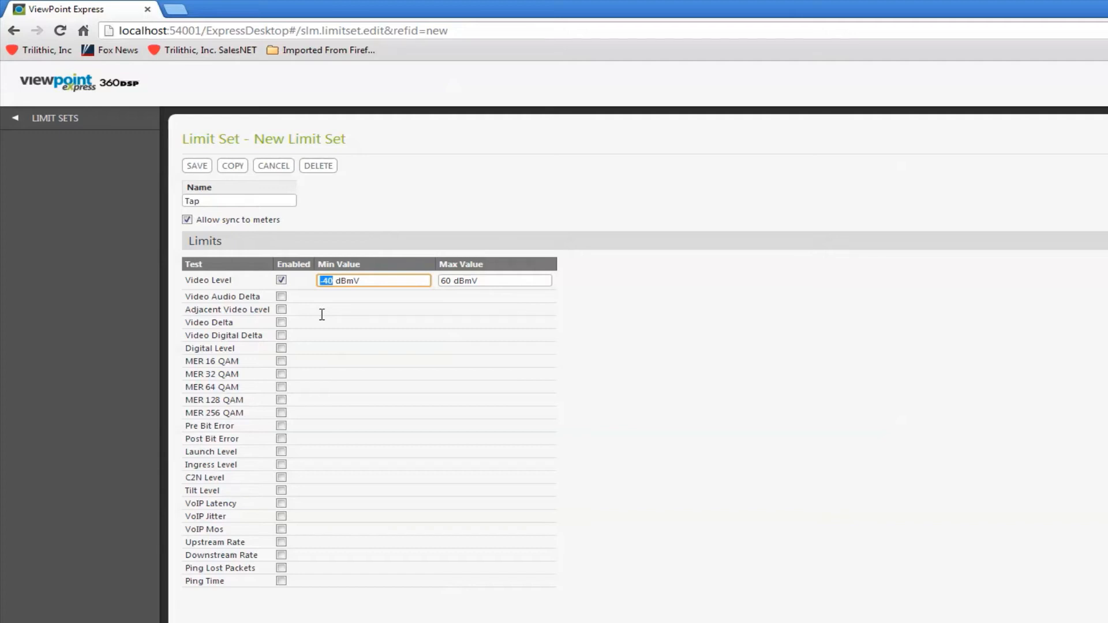
{"action": "type", "text": "10"}
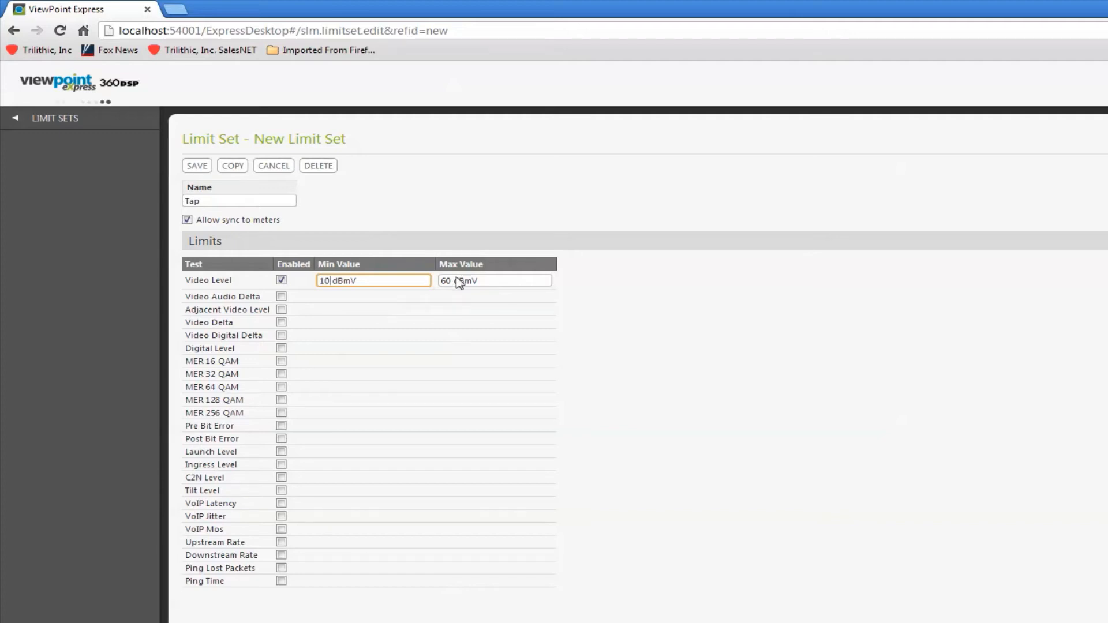
{"action": "left_click", "coordinate": [494, 281]}
{"action": "type", "text": "2"}
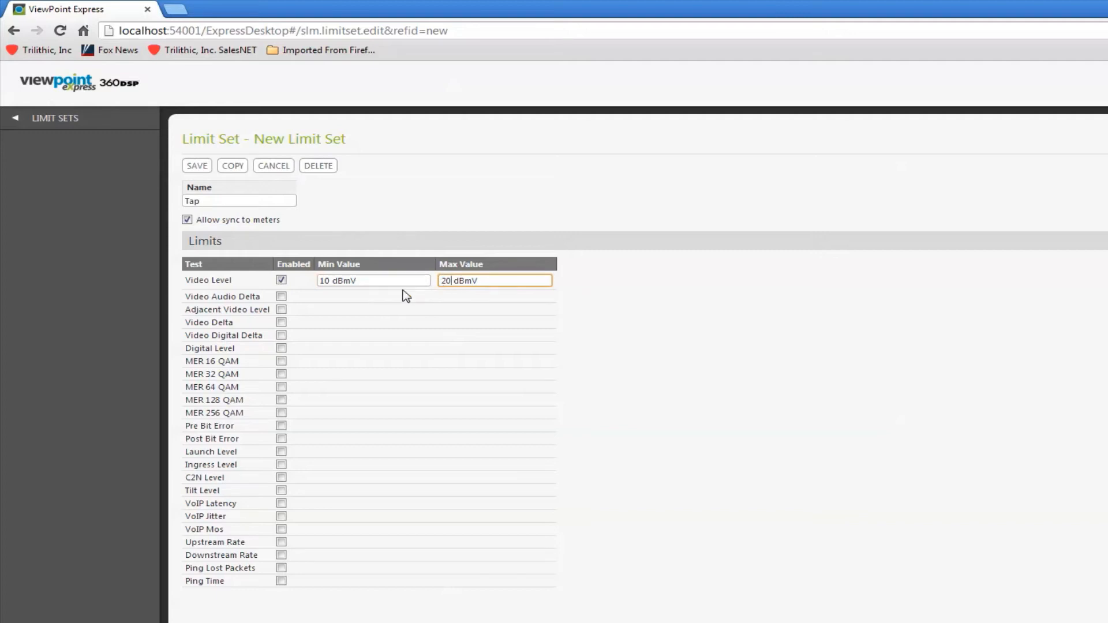
{"action": "mouse_move", "coordinate": [364, 296]}
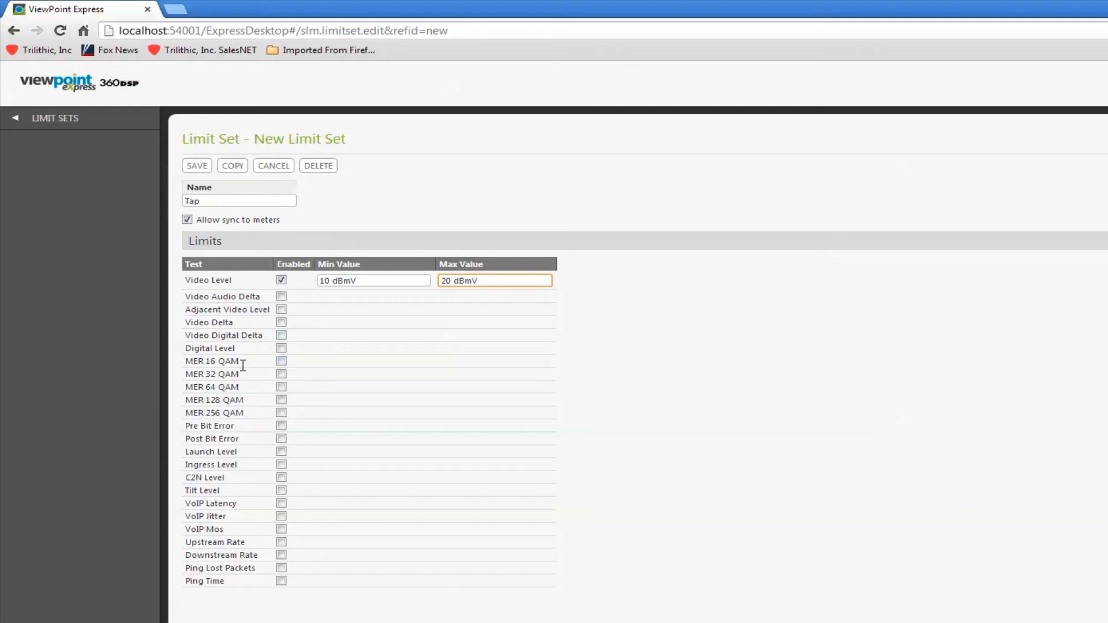
{"action": "mouse_move", "coordinate": [243, 370]}
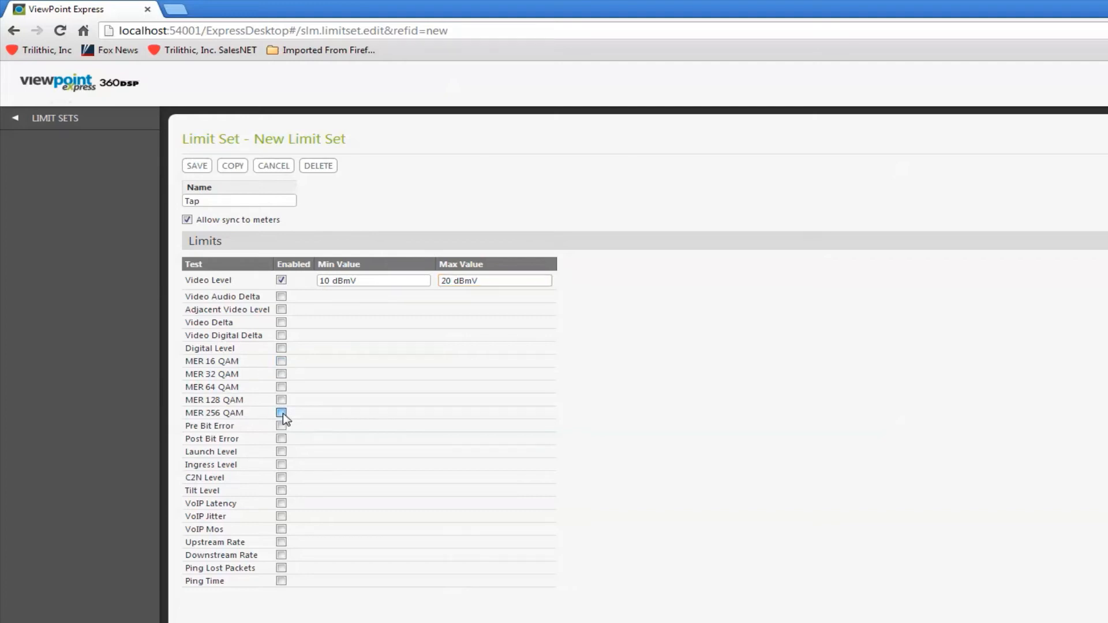
Enable MER 256 QAM in the Tap set with a 32 dB minimum.
{"action": "left_click", "coordinate": [281, 413]}
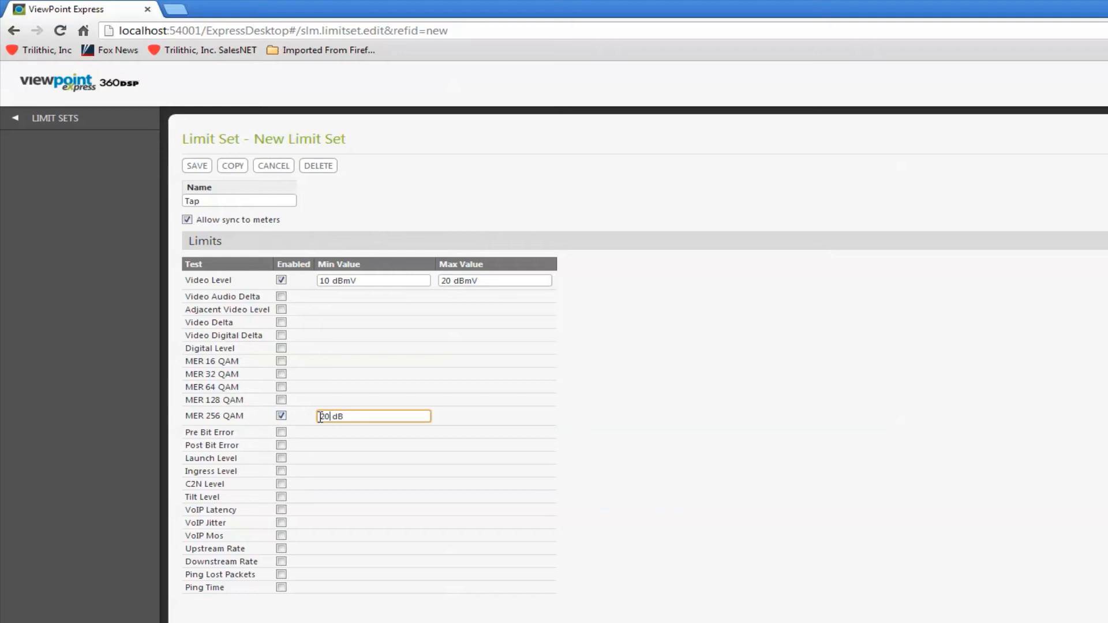
{"action": "type", "text": "32"}
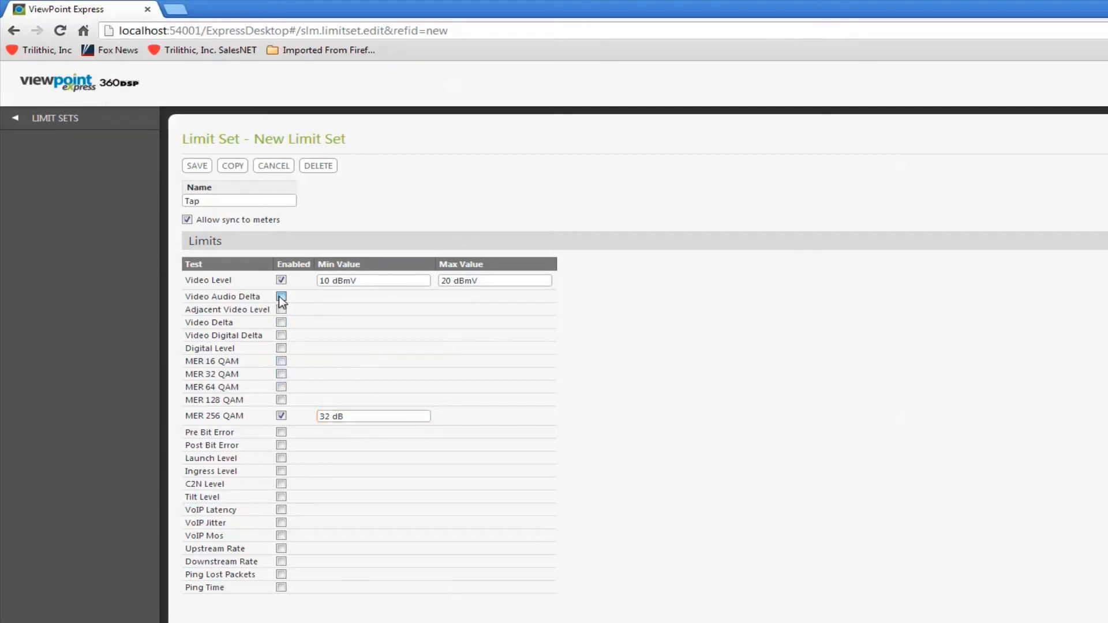
Enable Video Audio Delta (maximum 17 dB) and Adjacent Video Level (maximum 3 dB).
{"action": "left_click", "coordinate": [281, 295]}
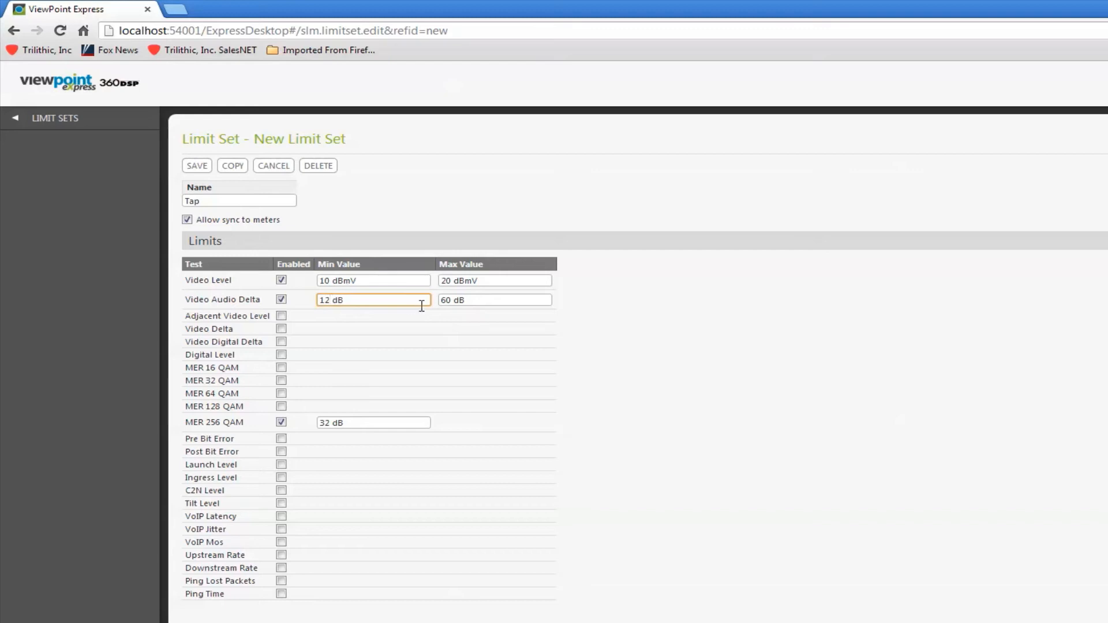
{"action": "left_click", "coordinate": [495, 300]}
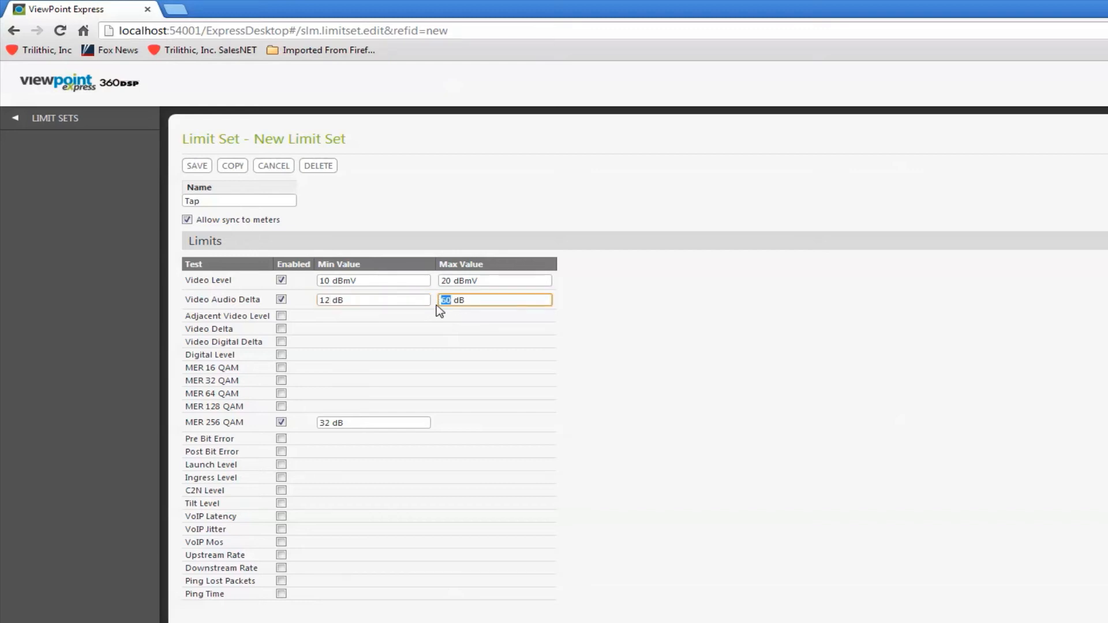
{"action": "type", "text": "17"}
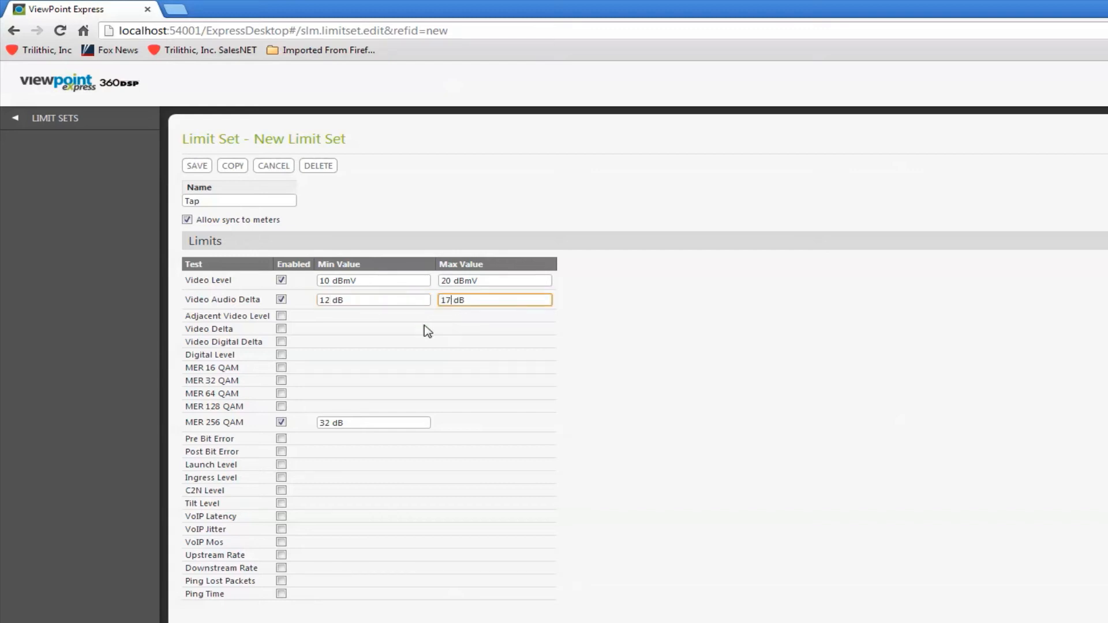
{"action": "left_click", "coordinate": [281, 316]}
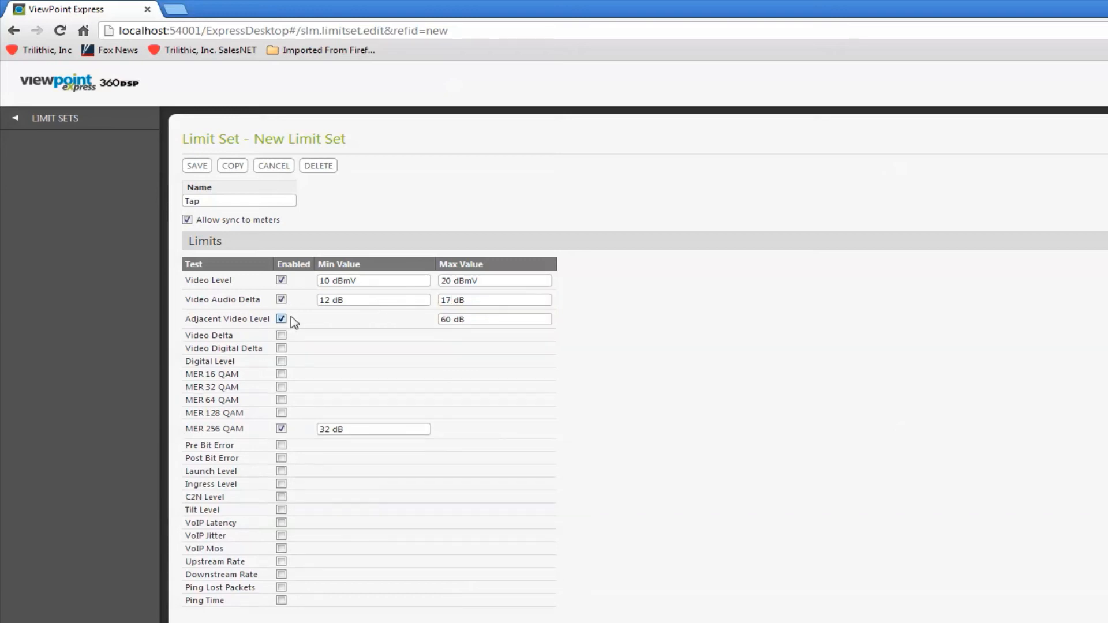
{"action": "left_click", "coordinate": [495, 319]}
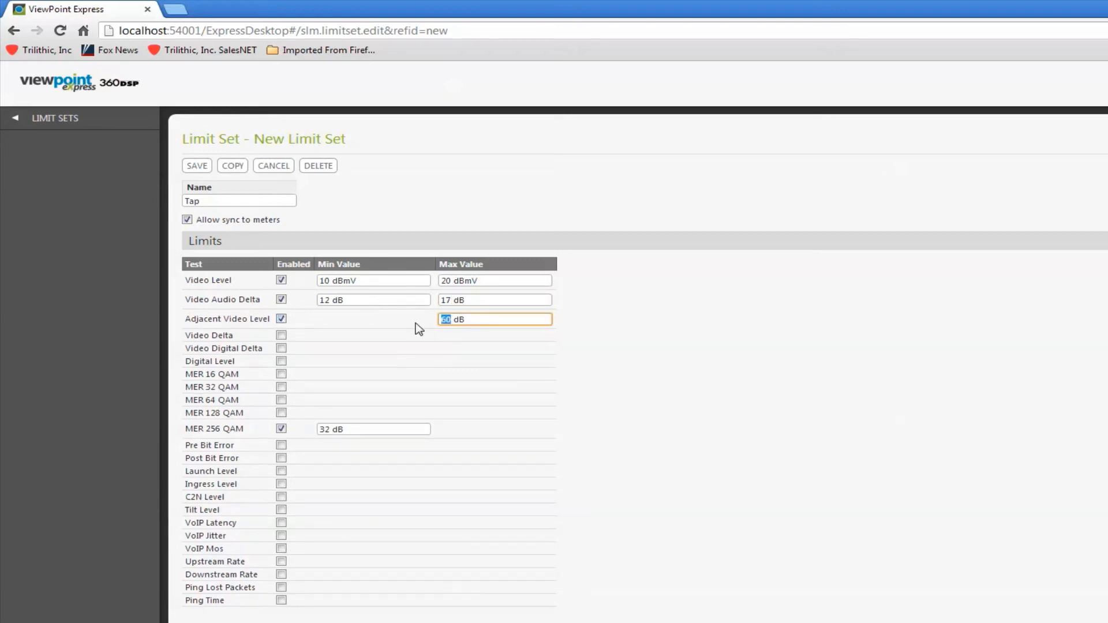
{"action": "type", "text": "3"}
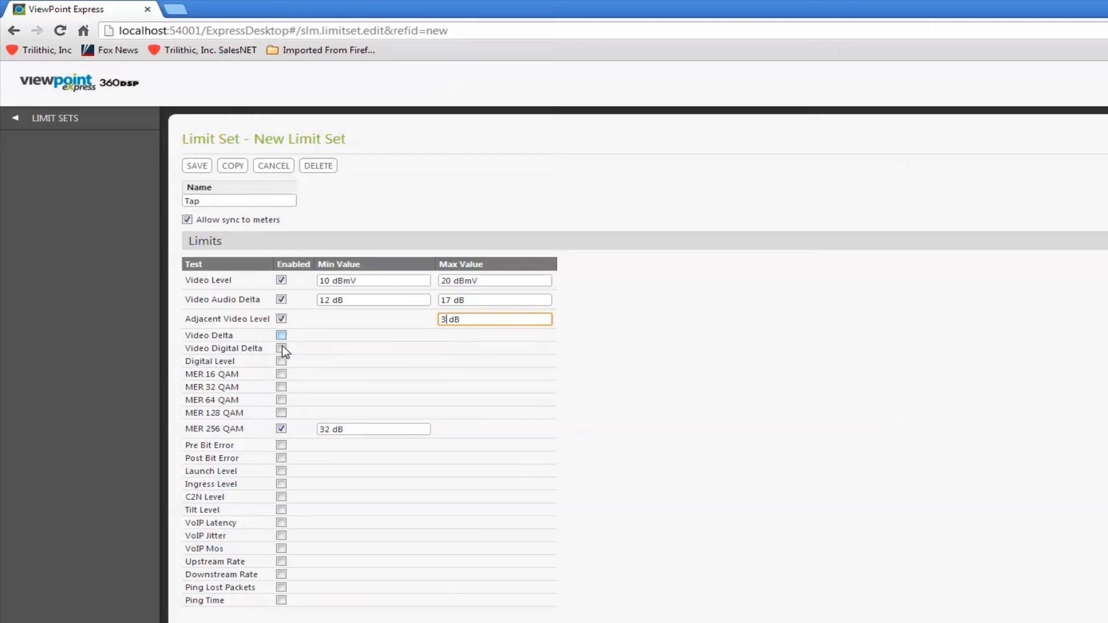
Enable Digital Level with a 5 dBmV minimum and 15 dBmV maximum.
{"action": "left_click", "coordinate": [281, 365]}
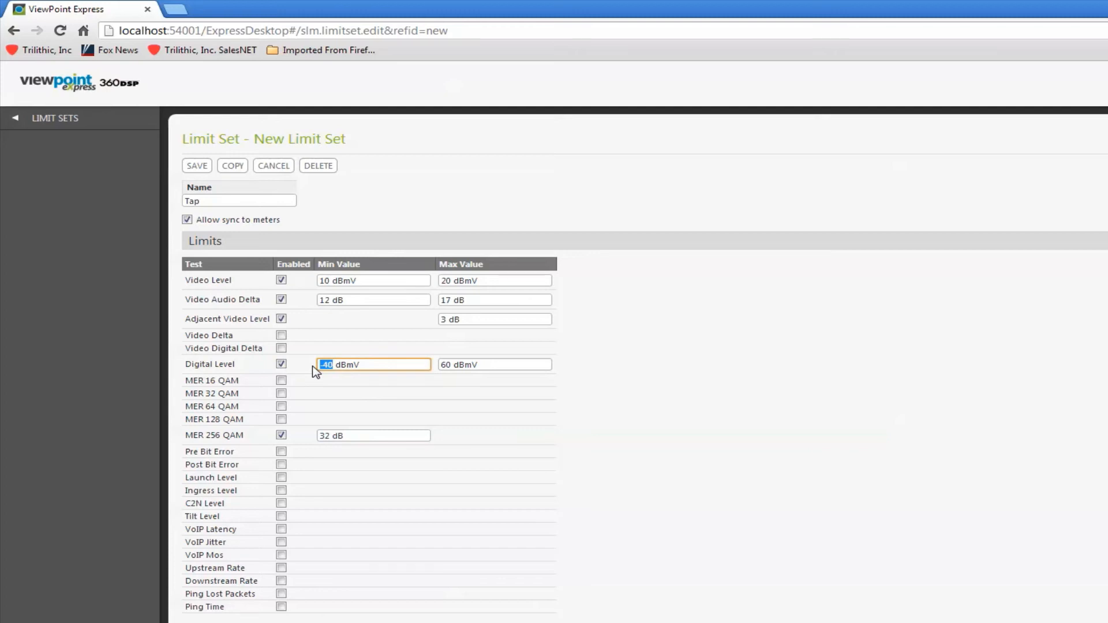
{"action": "type", "text": "5"}
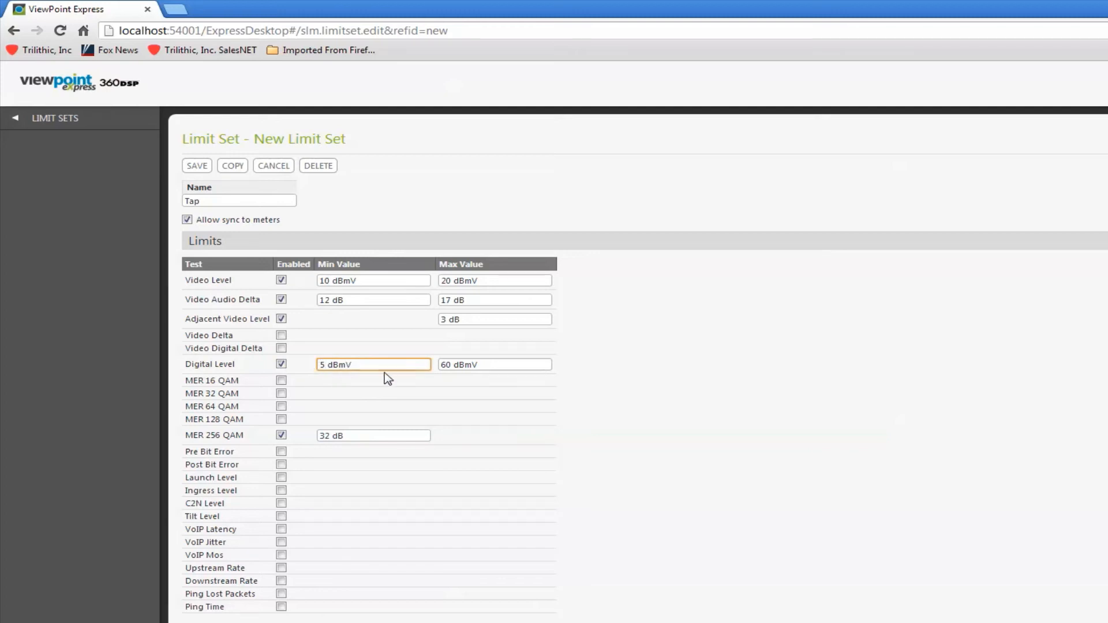
{"action": "left_click", "coordinate": [495, 364]}
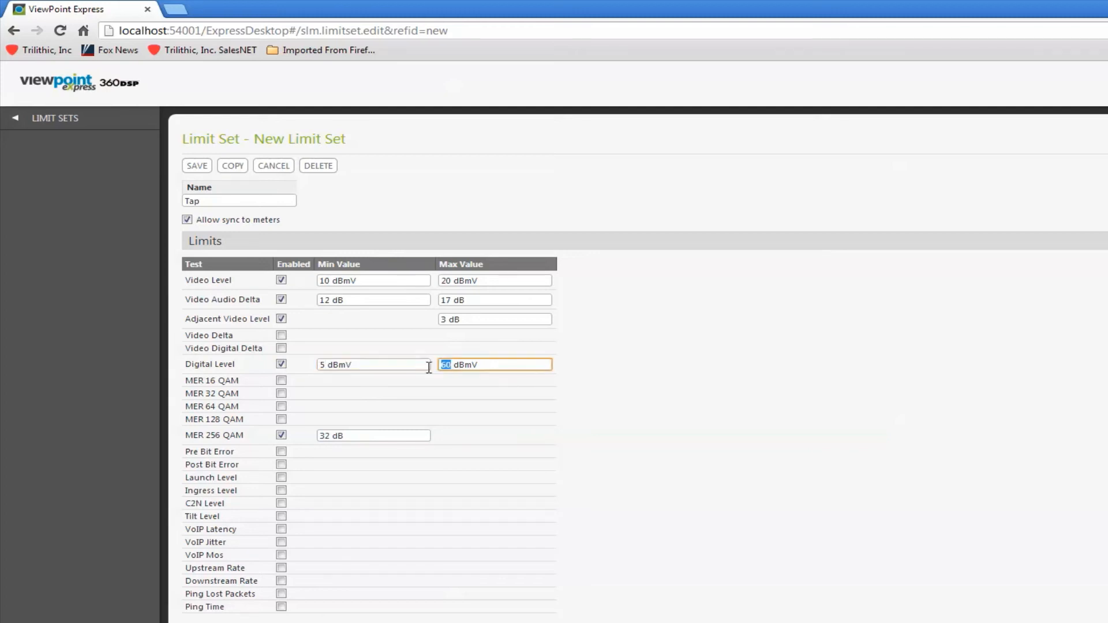
{"action": "type", "text": "15"}
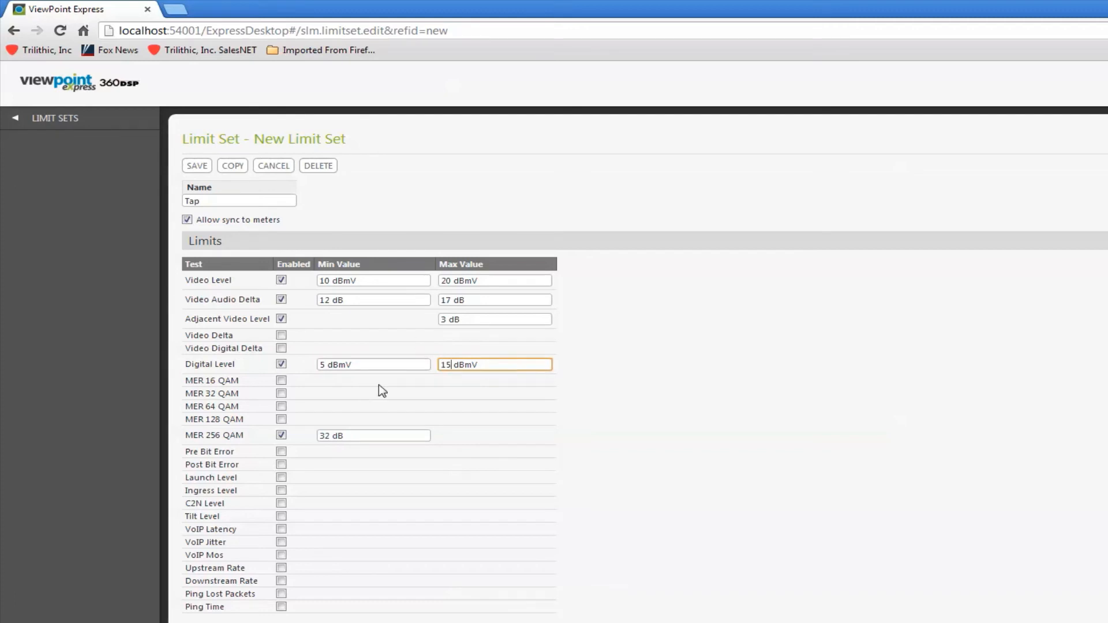
{"action": "mouse_move", "coordinate": [303, 490]}
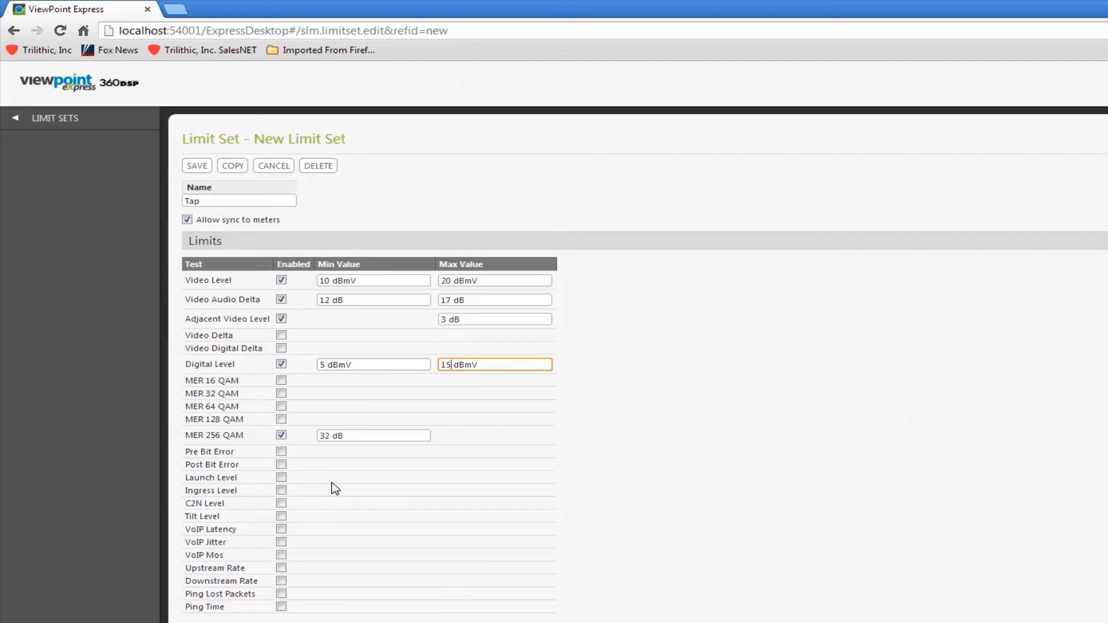
{"action": "mouse_move", "coordinate": [281, 479]}
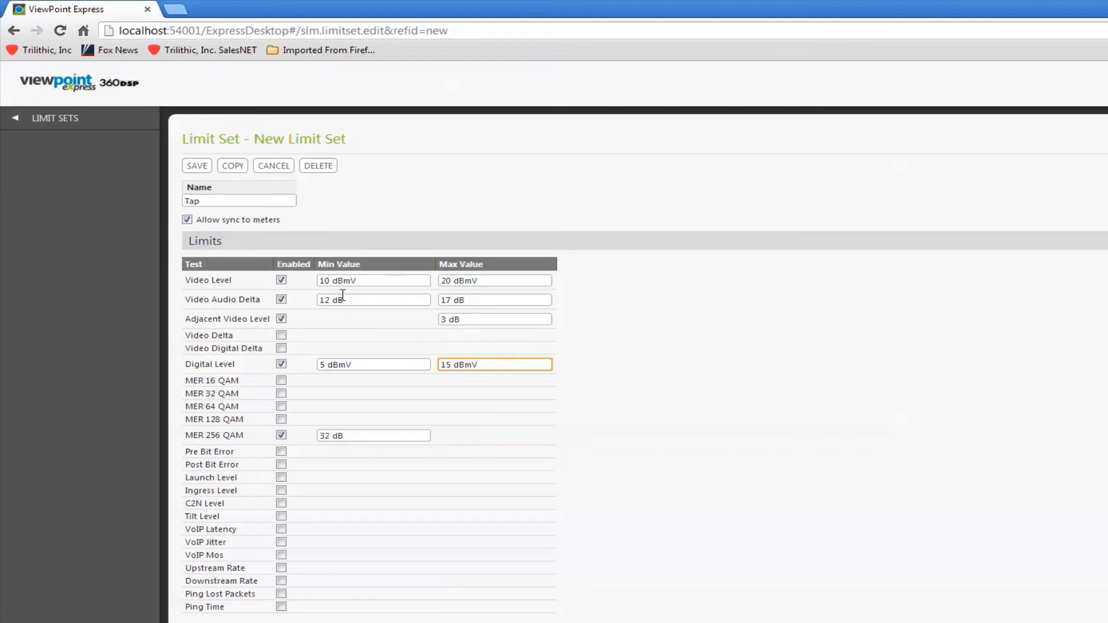
{"action": "left_click", "coordinate": [196, 166]}
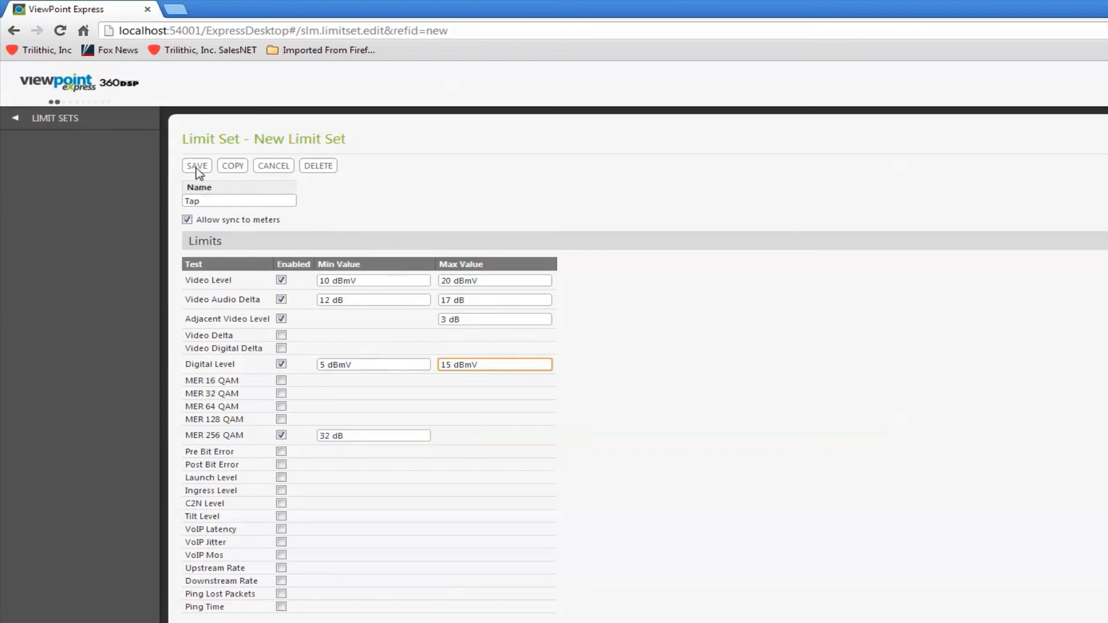
Save the Tap limit set and return to the five-entry Limit Sets list.
{"action": "left_click", "coordinate": [196, 166]}
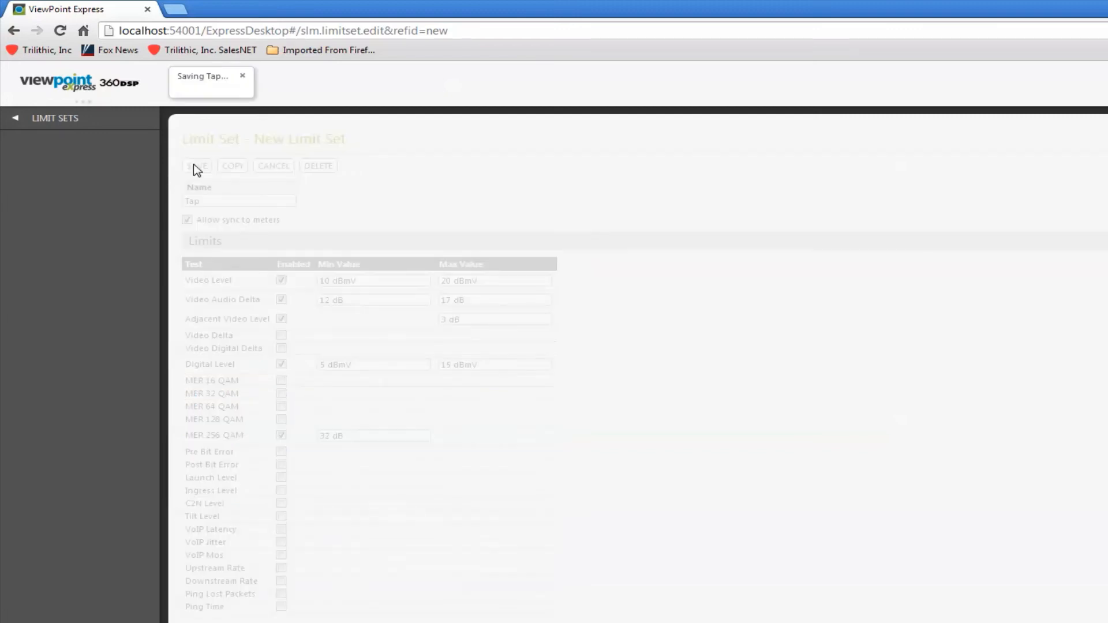
{"action": "left_click", "coordinate": [197, 165]}
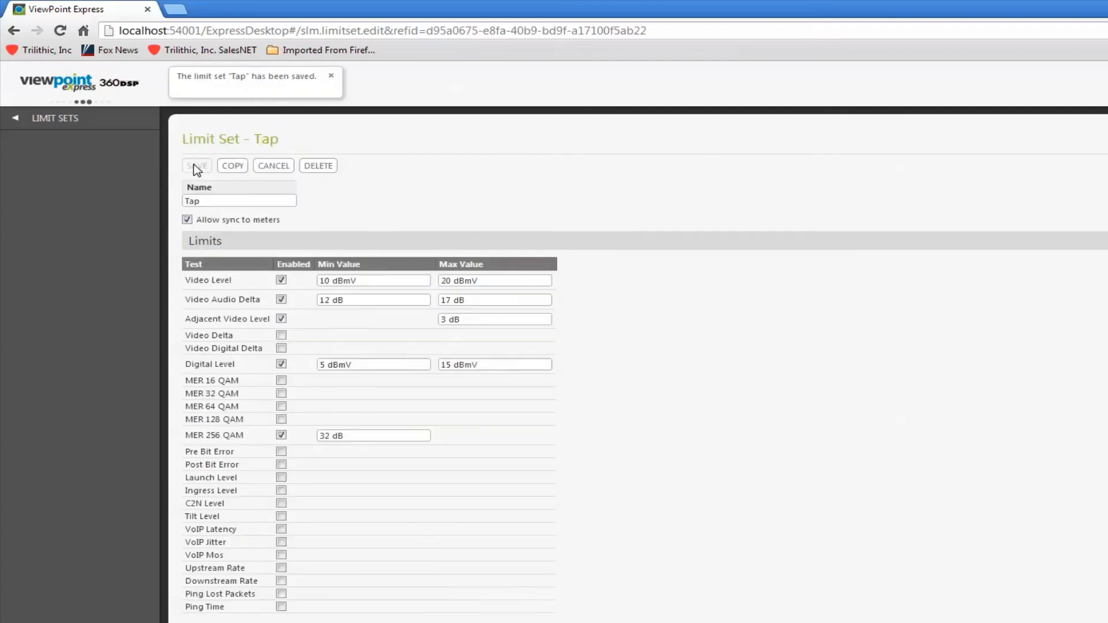
{"action": "left_click", "coordinate": [197, 166]}
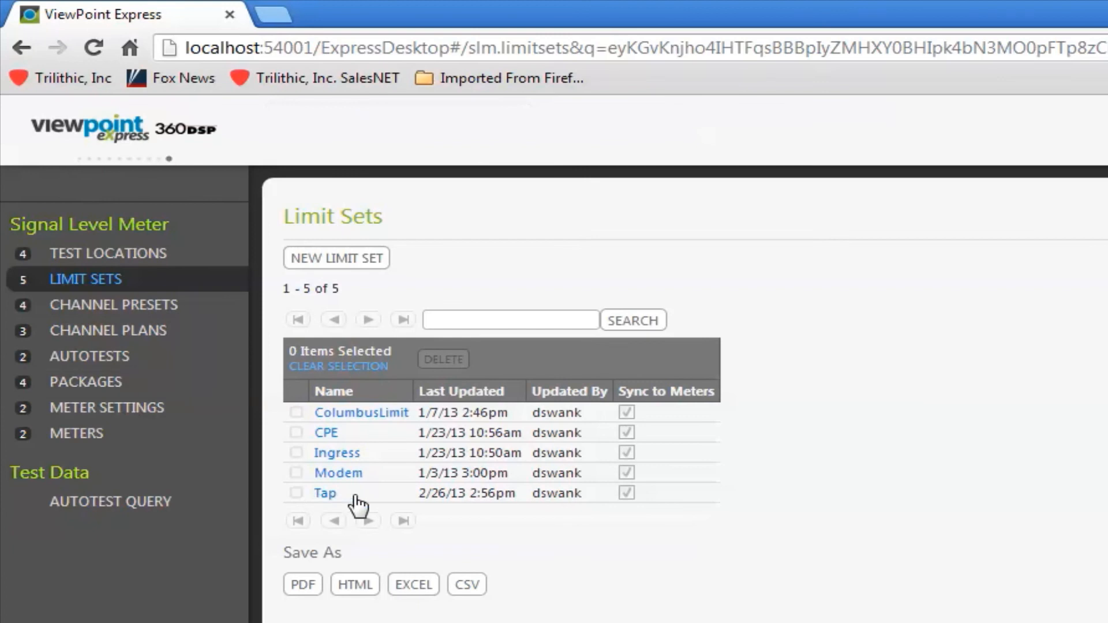
{"action": "mouse_move", "coordinate": [351, 500]}
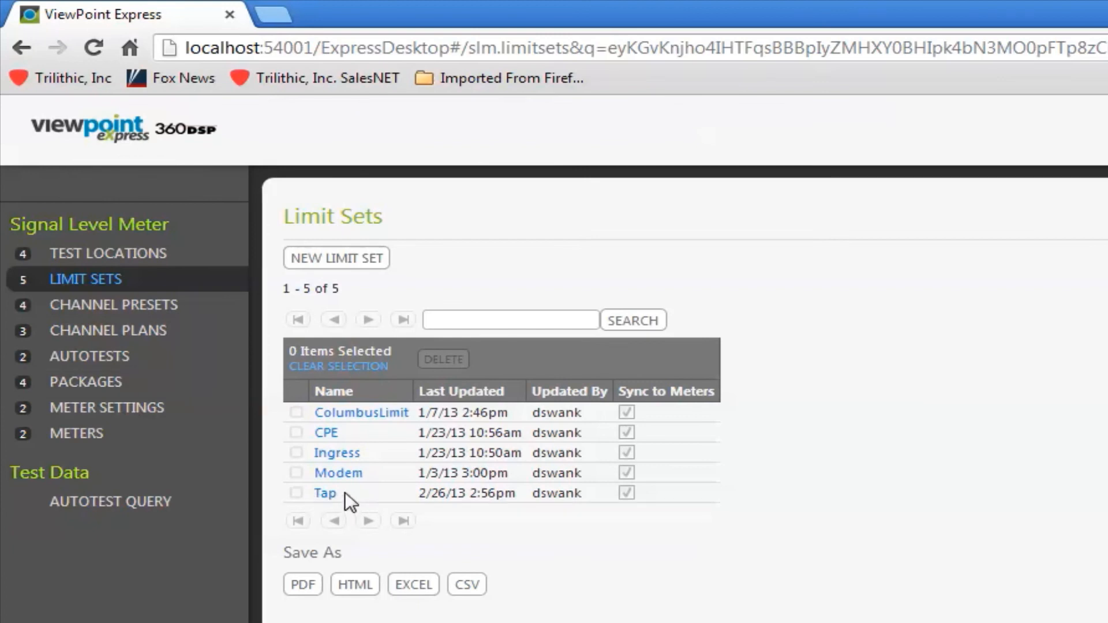
{"action": "mouse_move", "coordinate": [348, 463]}
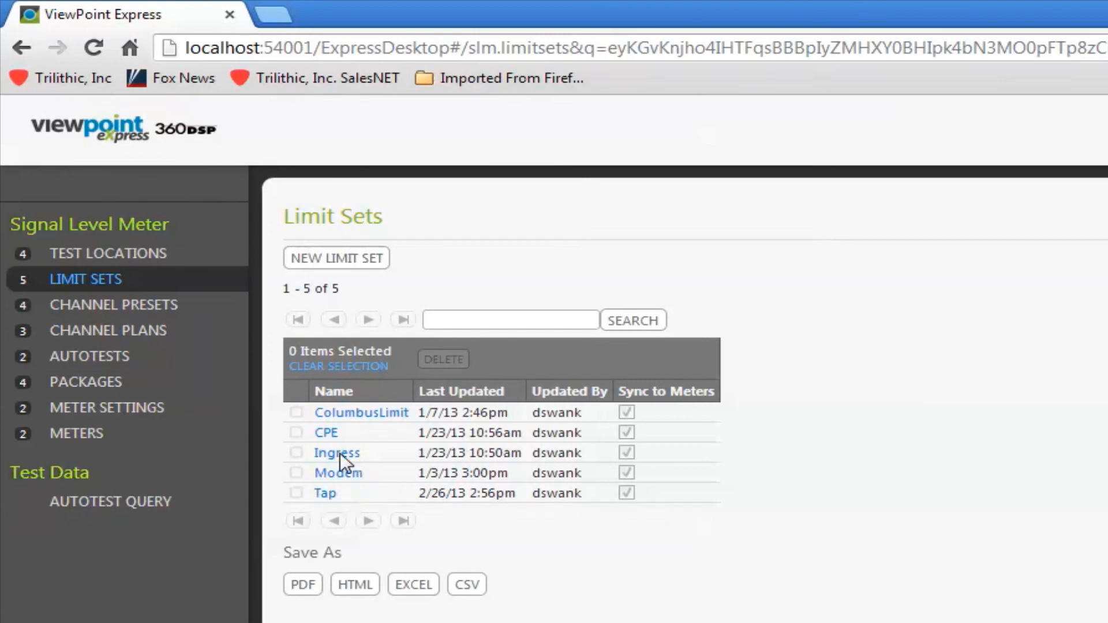
Open the Ingress limit set, showing its -20 dBmV Ingress Level maximum.
{"action": "left_click", "coordinate": [336, 452]}
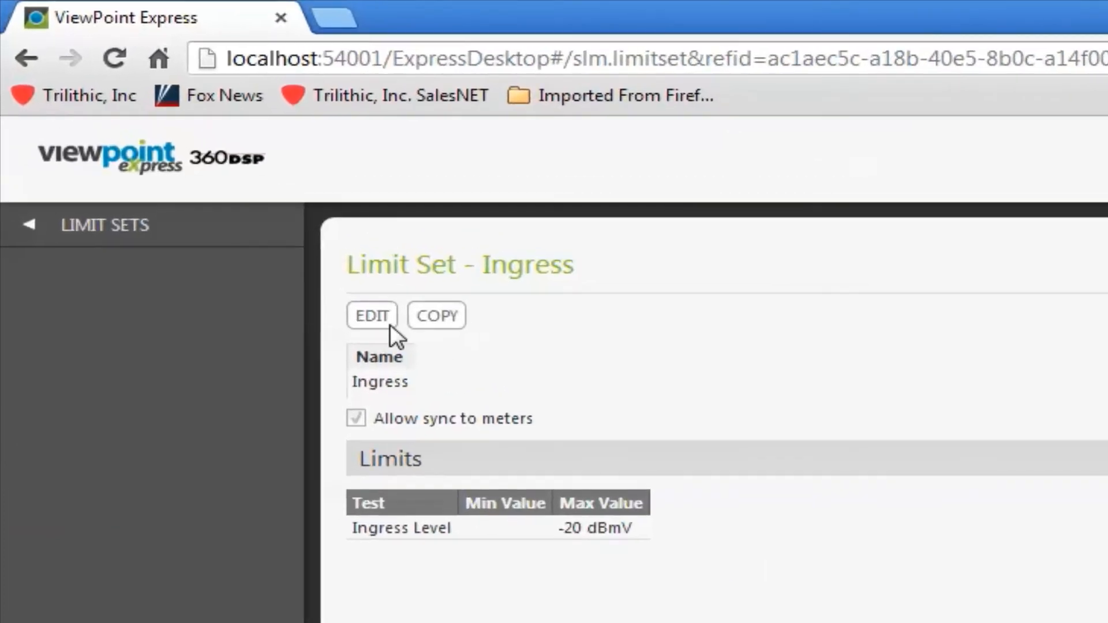
Edit the Ingress set and set its Ingress Level maximum to -30 dBmV.
{"action": "left_click", "coordinate": [372, 315]}
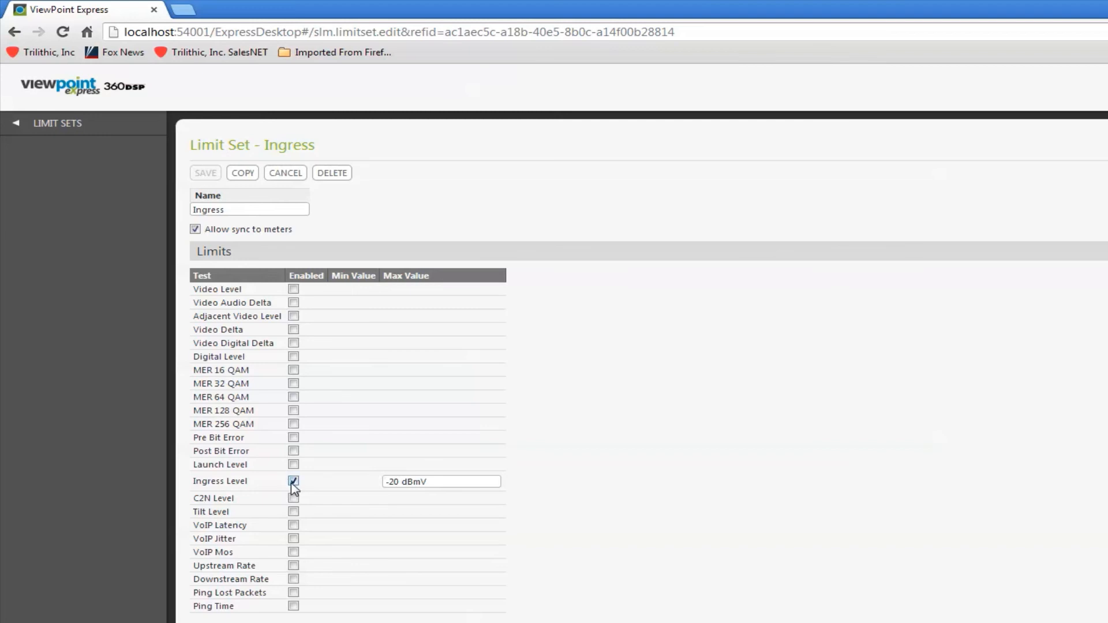
{"action": "left_click", "coordinate": [293, 481]}
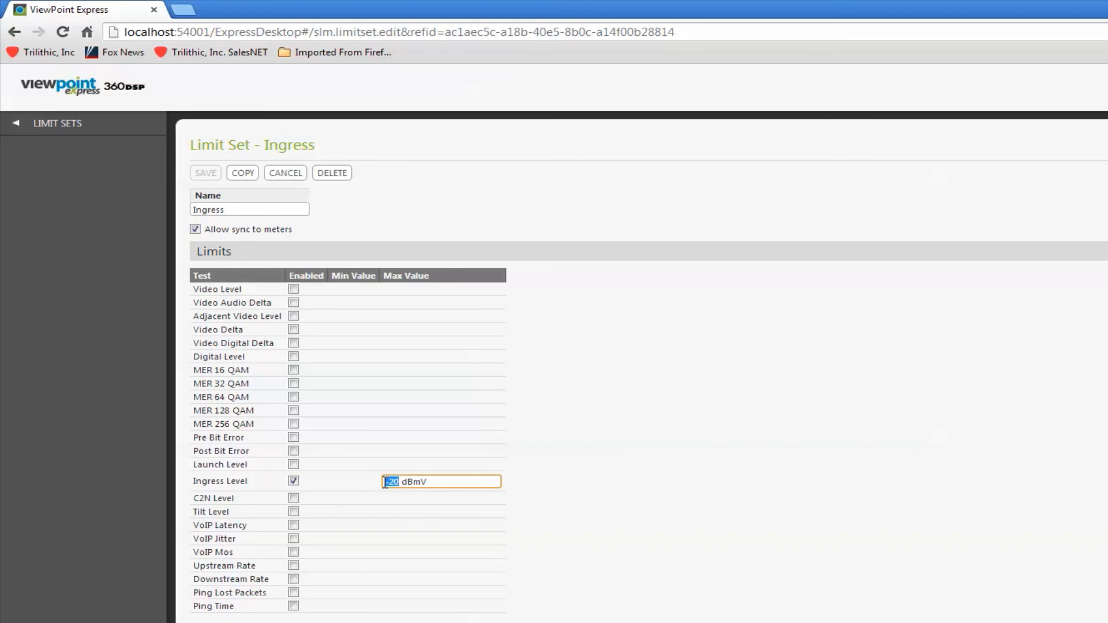
{"action": "type", "text": "-30"}
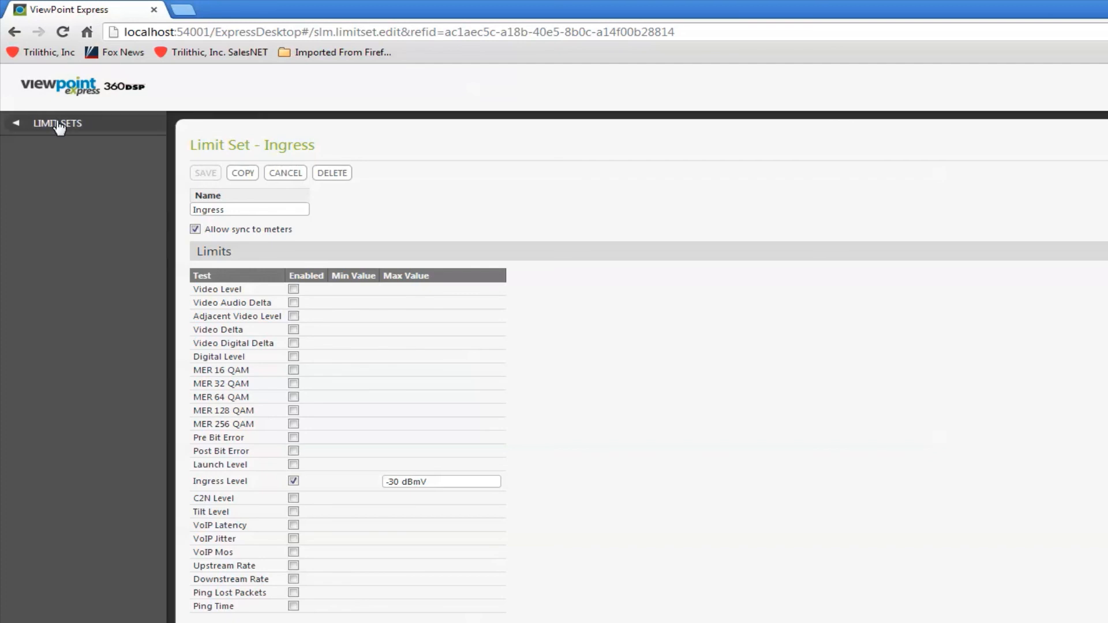
Go back to the Limit Sets list showing all five sets, including Tap.
{"action": "left_click", "coordinate": [56, 123]}
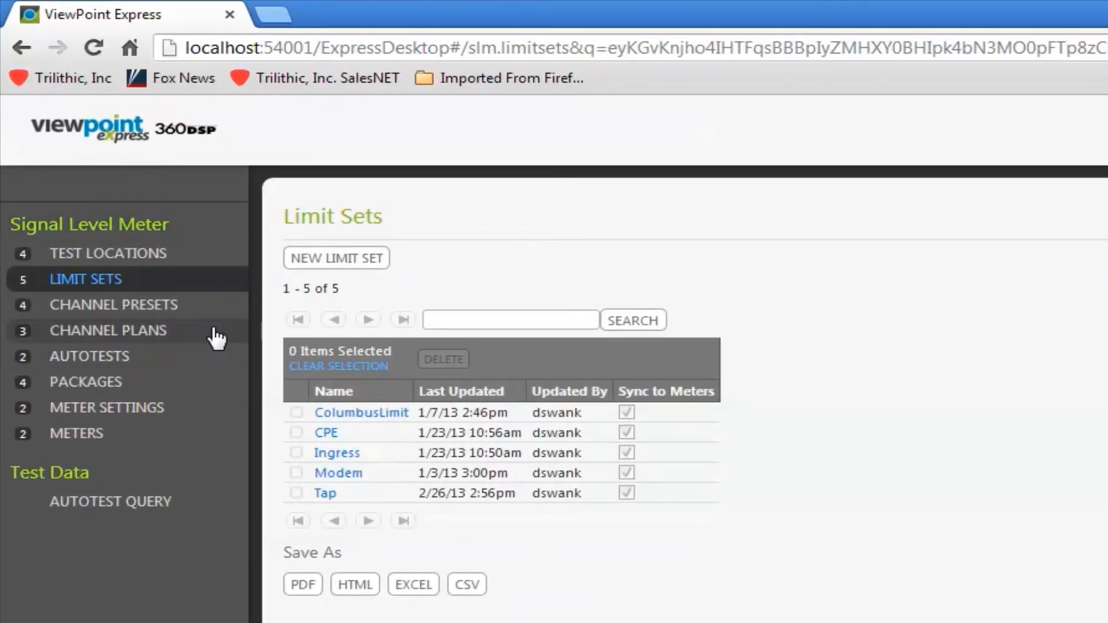
{"action": "mouse_move", "coordinate": [228, 345]}
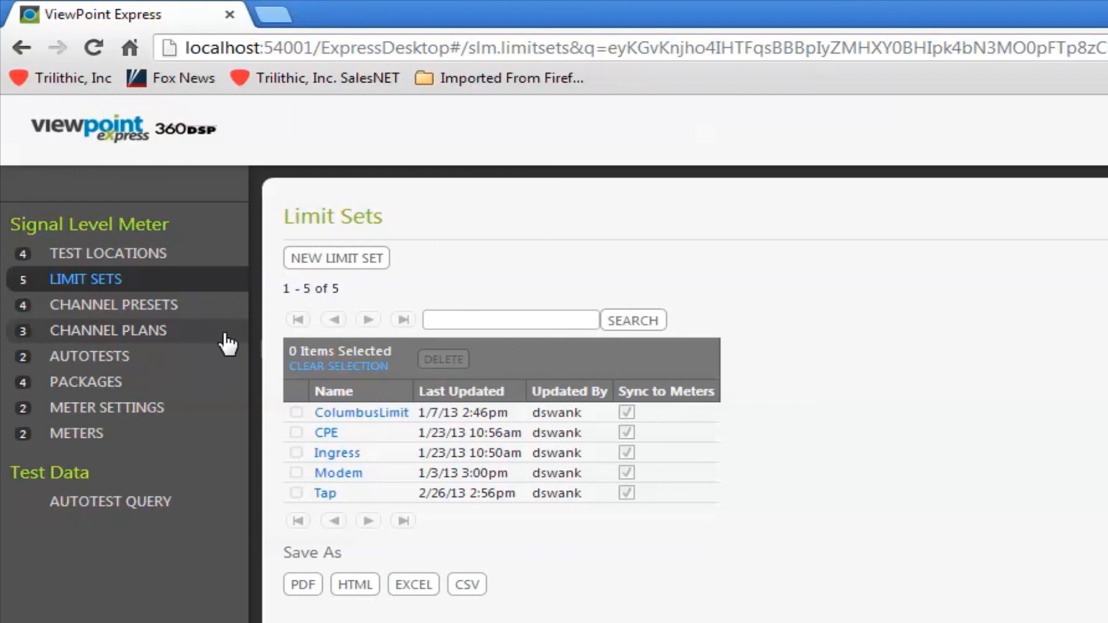
{"action": "mouse_move", "coordinate": [227, 346]}
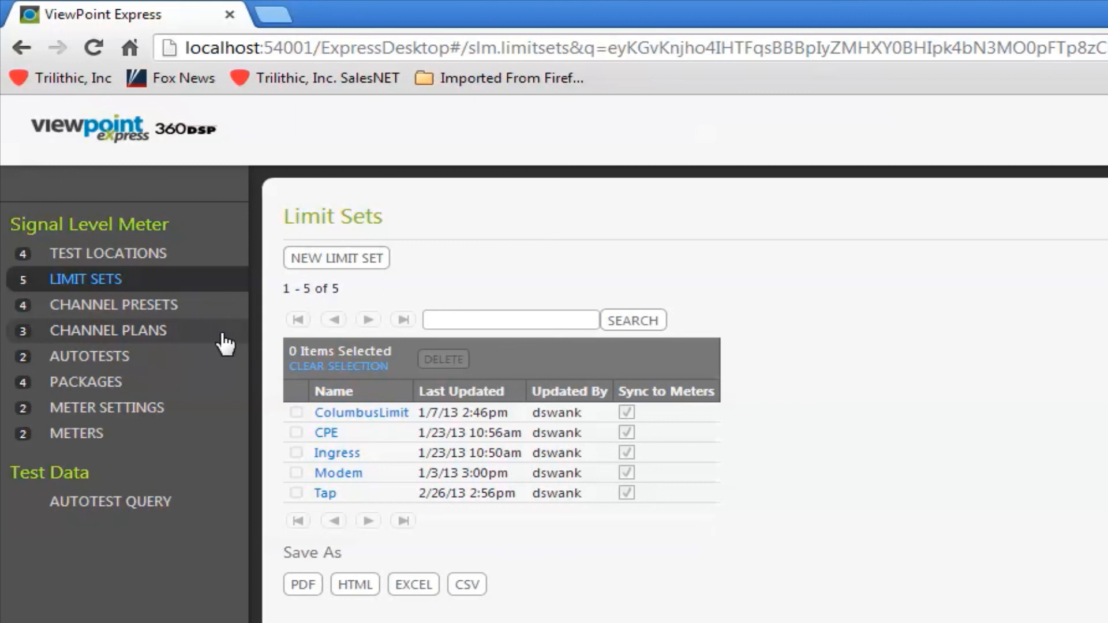
{"action": "mouse_move", "coordinate": [224, 345]}
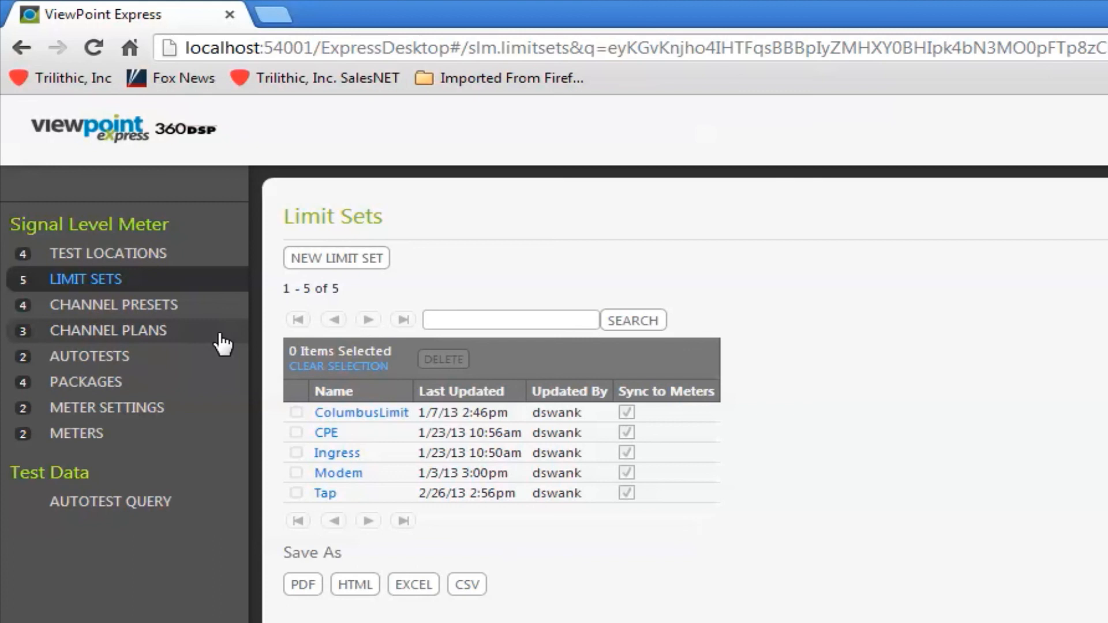
{"action": "mouse_move", "coordinate": [196, 354]}
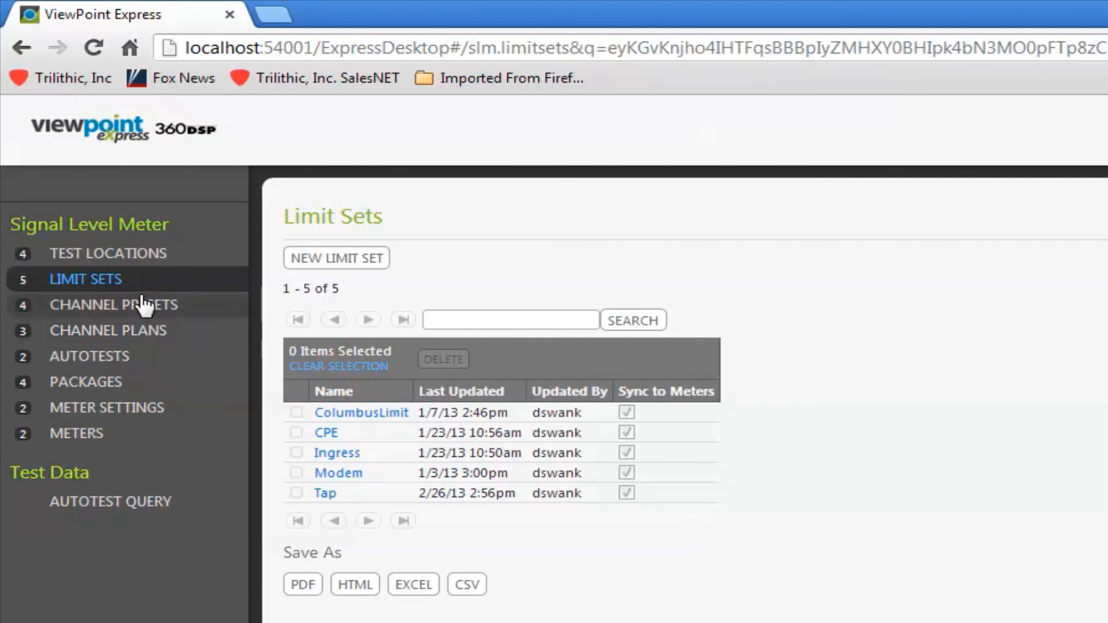
{"action": "mouse_move", "coordinate": [141, 267]}
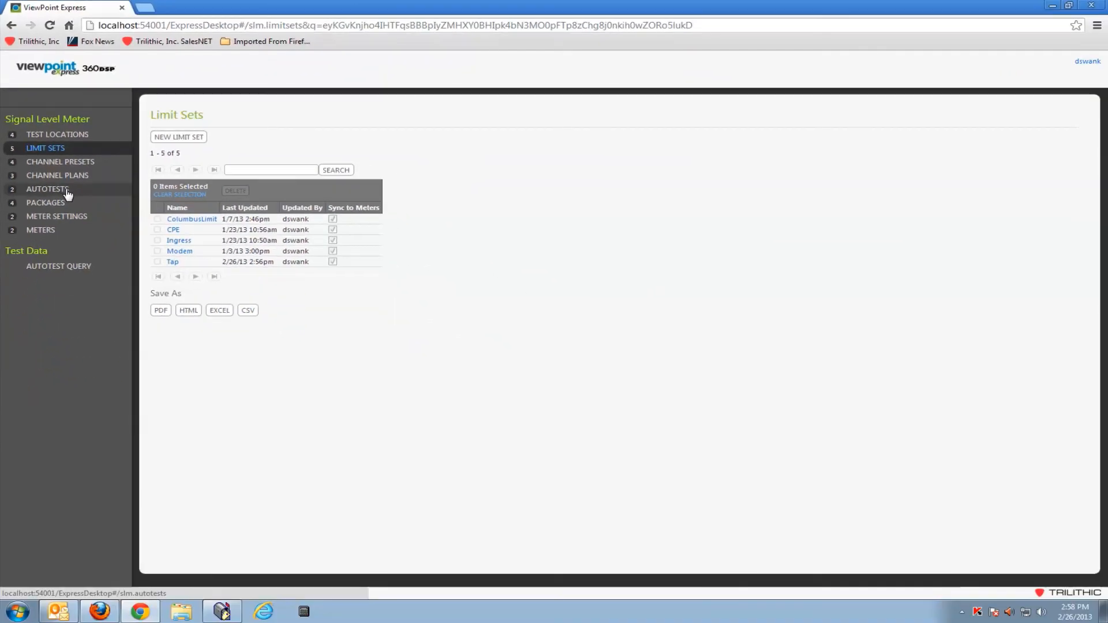
{"action": "mouse_move", "coordinate": [53, 191]}
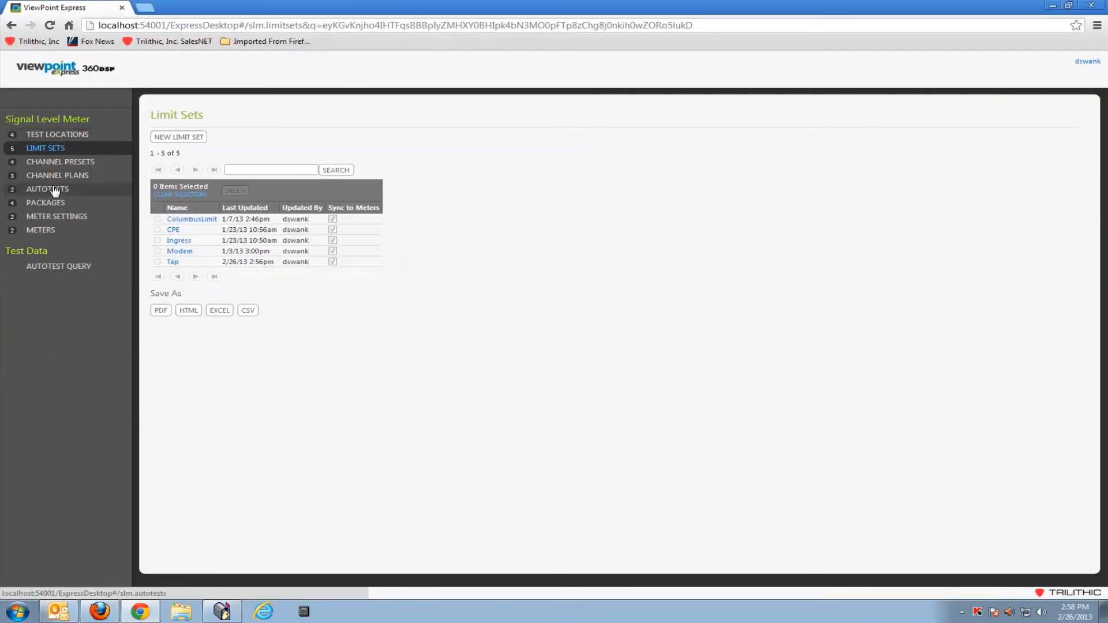